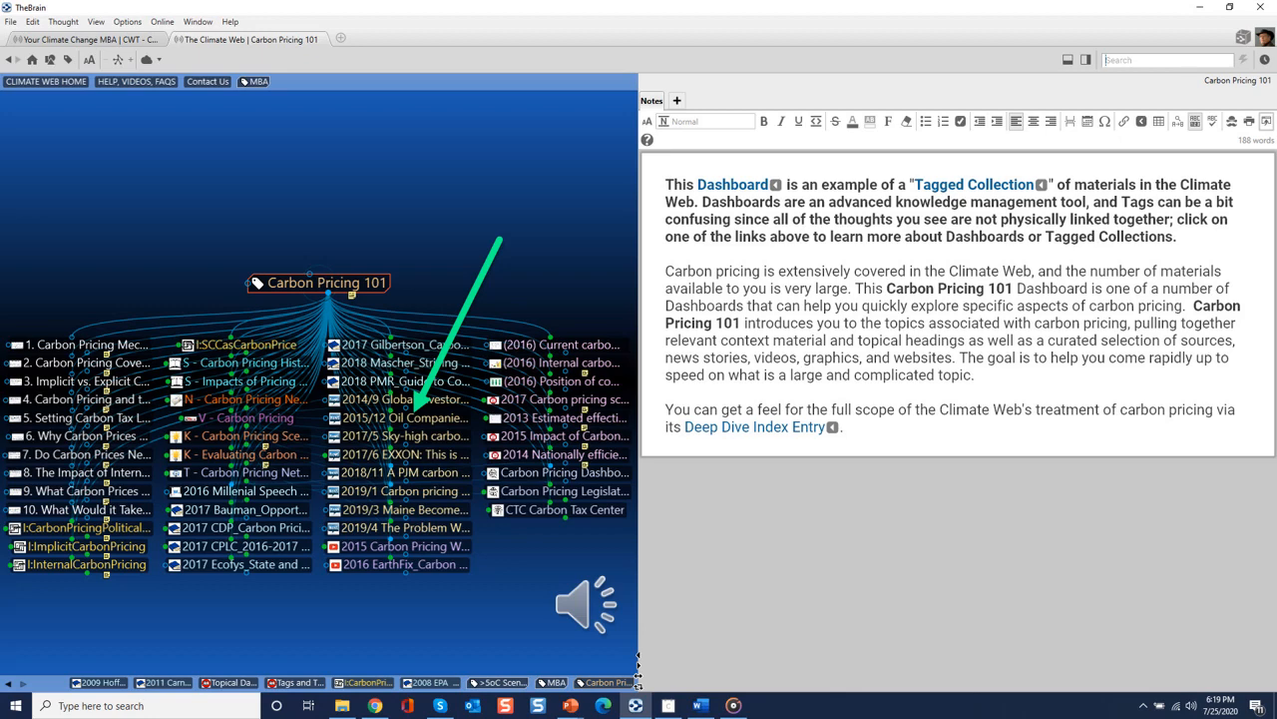
# Load the Guardian article 'Sky-high carbon tax needed to avoid climate catastrophe' in the Notes pane.
pyautogui.click(403, 417)
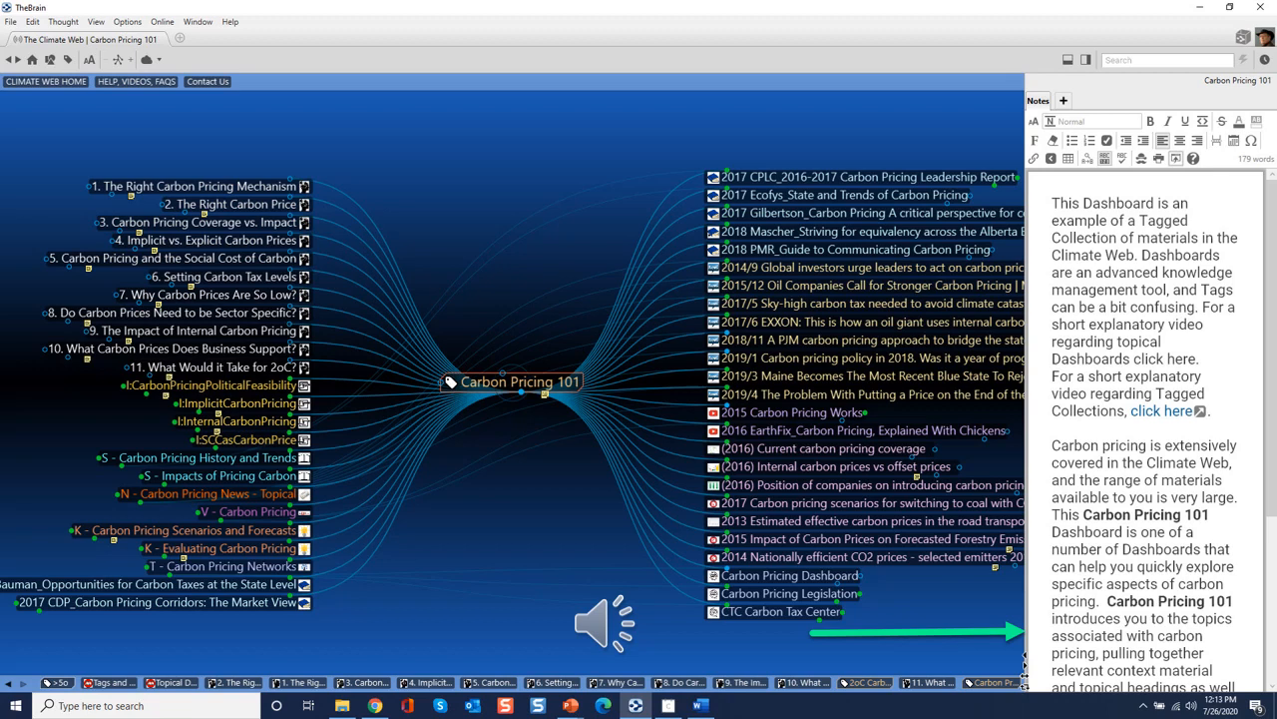
pyautogui.click(868, 303)
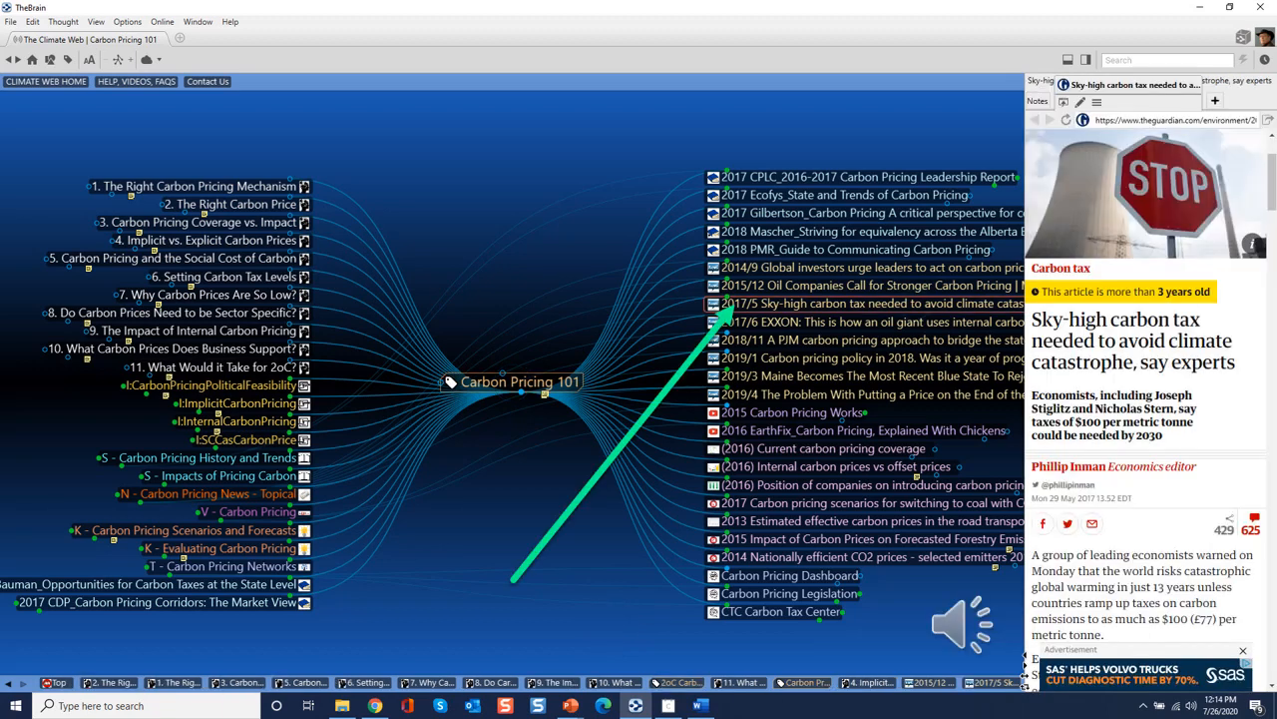